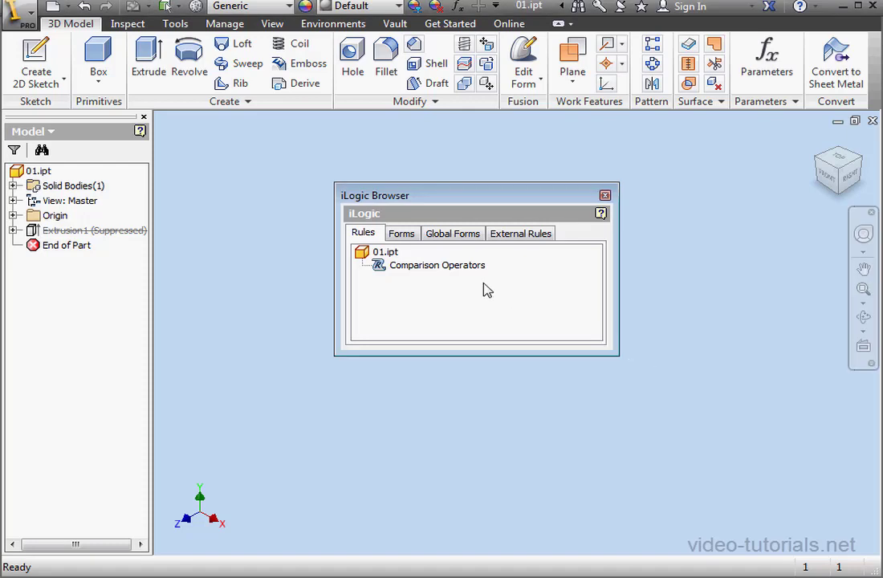
Step: Open the Comparison Operators rule in the rule editor and click into its code
double_click(439, 265)
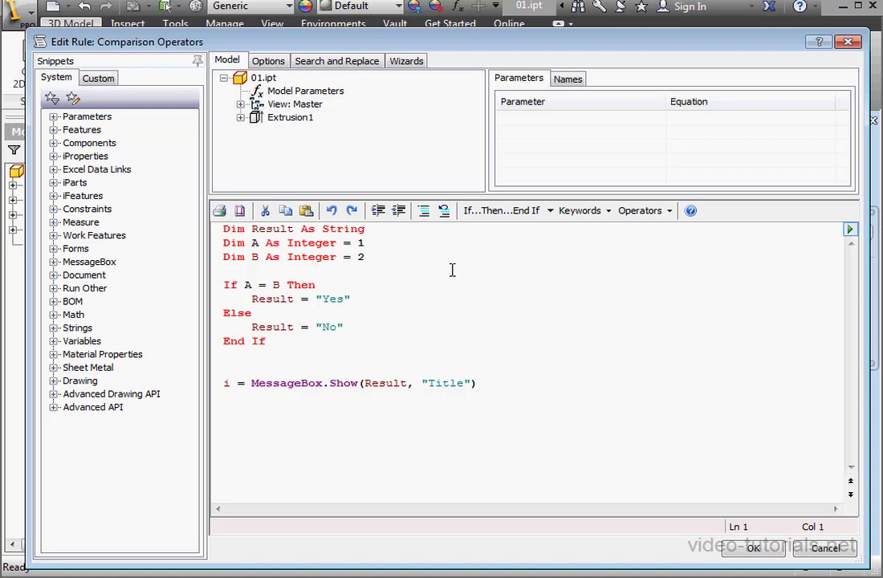
left_click(226, 229)
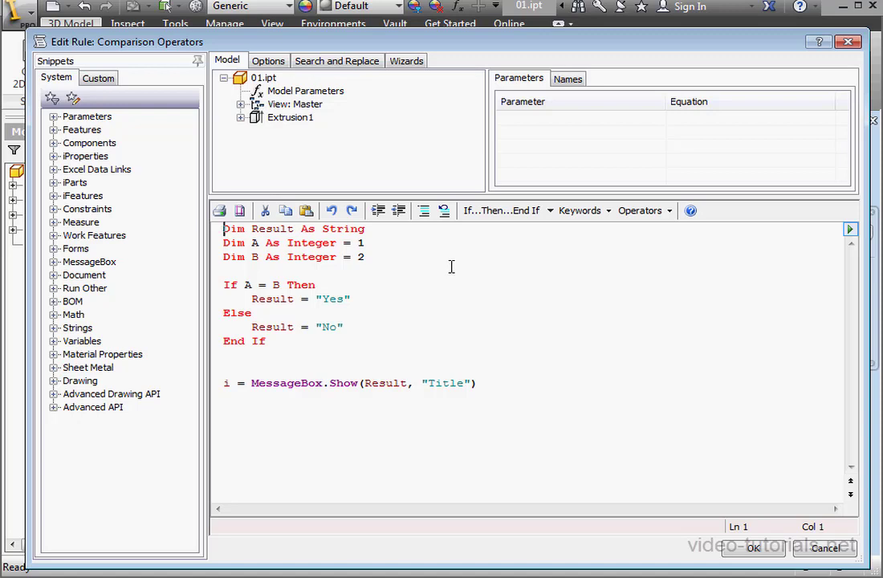
mouse_move(405, 310)
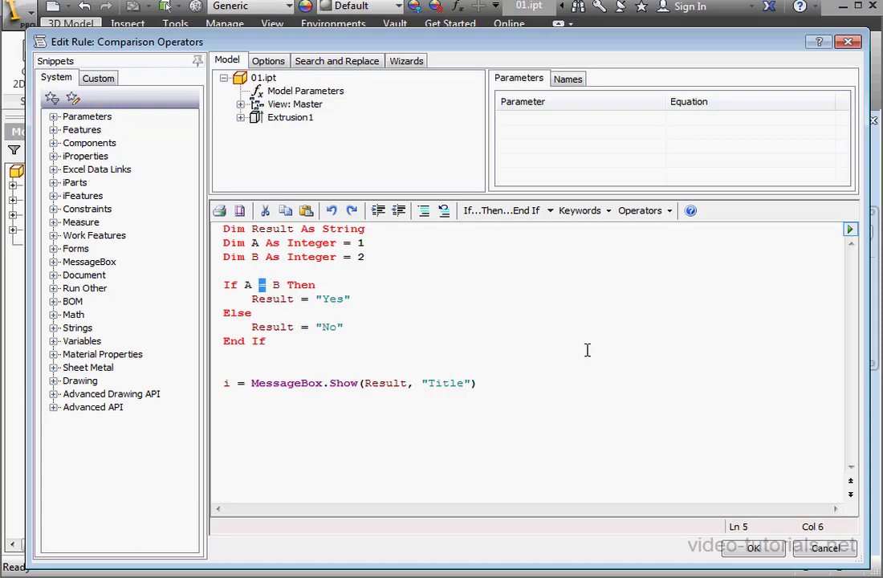
mouse_move(676, 223)
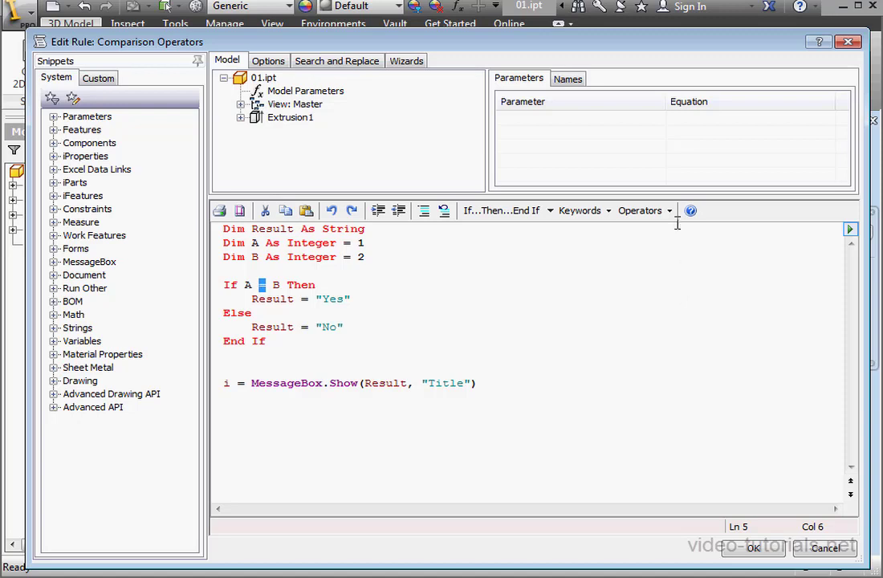
Step: Replace = with <> in the If line using the Operators list, then select the Yes and No texts
left_click(666, 211)
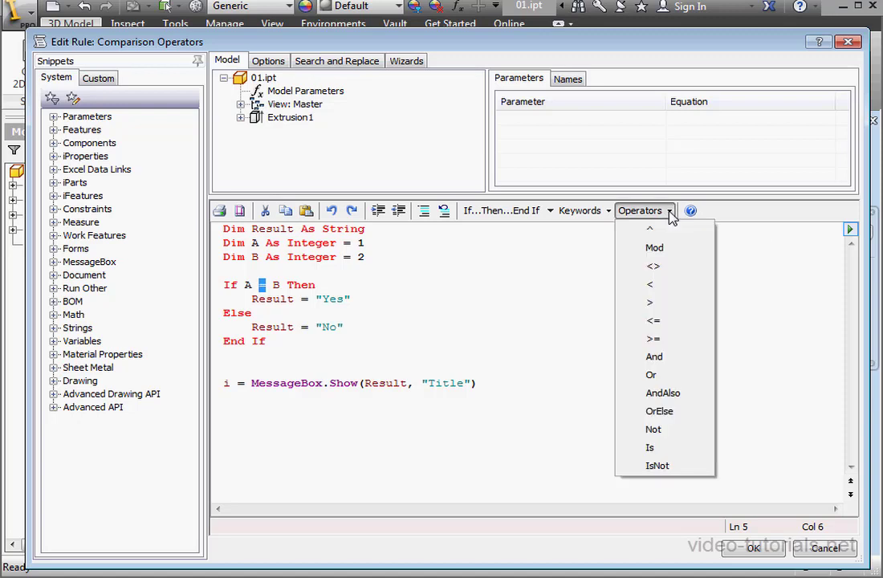
mouse_move(665, 265)
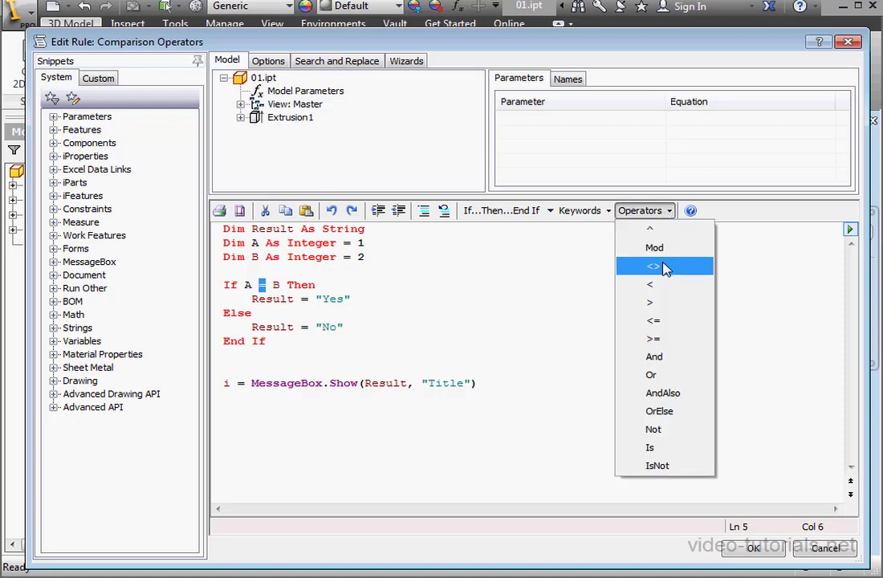
mouse_move(665, 284)
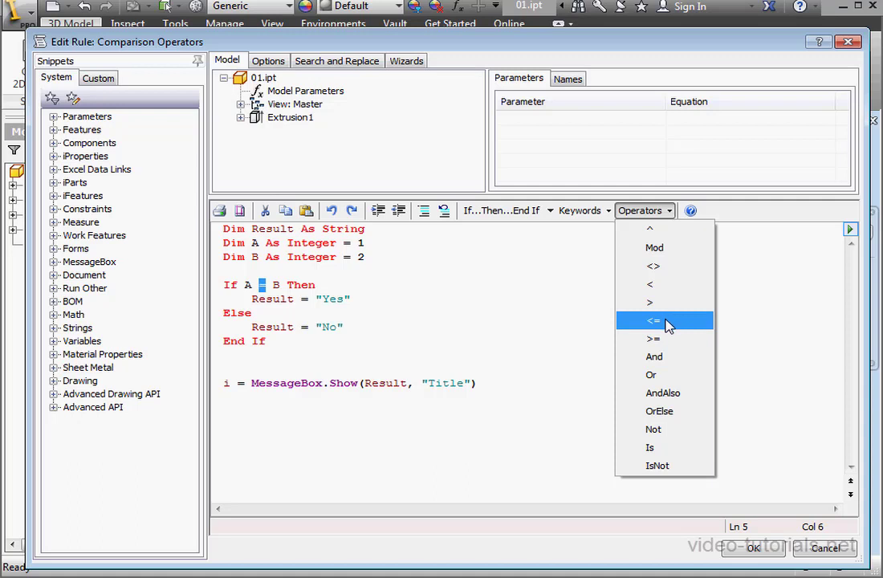
mouse_move(671, 338)
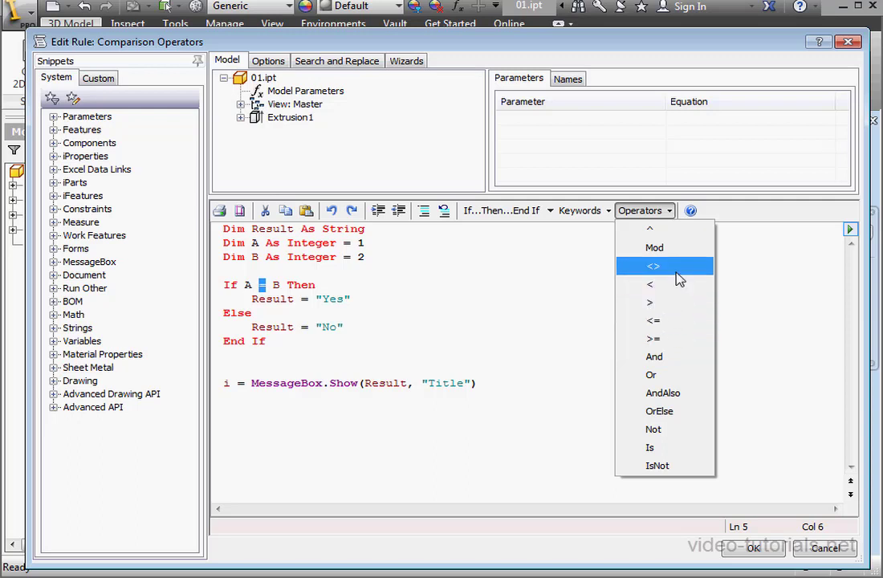
left_click(653, 266)
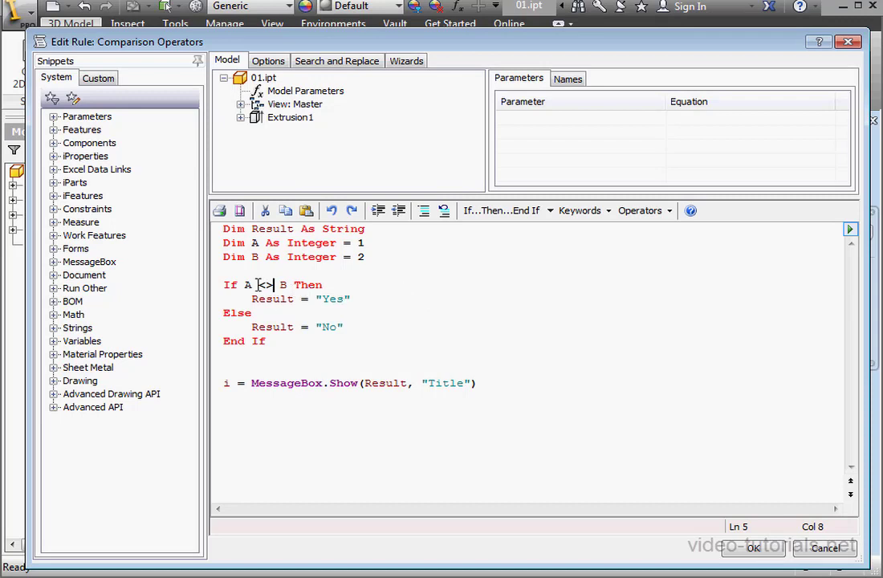
left_click_drag(243, 284, 286, 285)
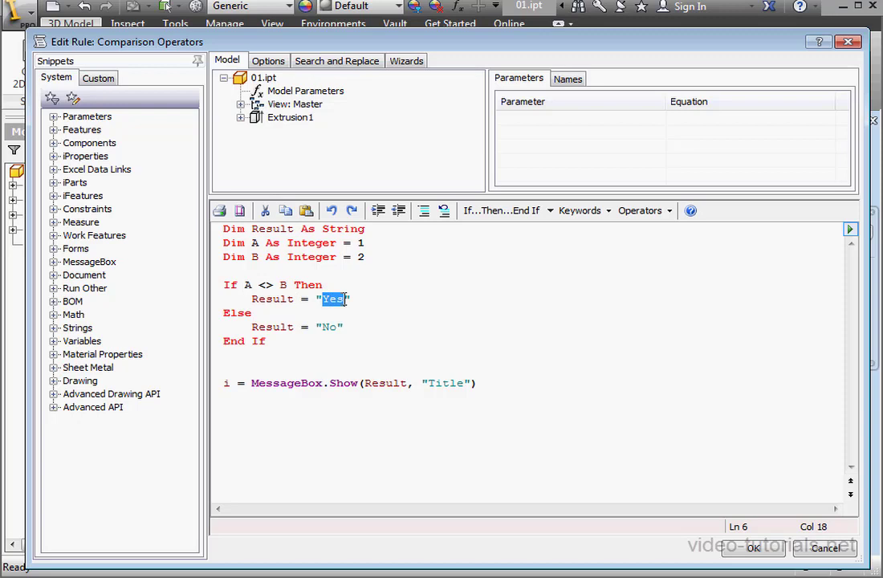
left_click(326, 327)
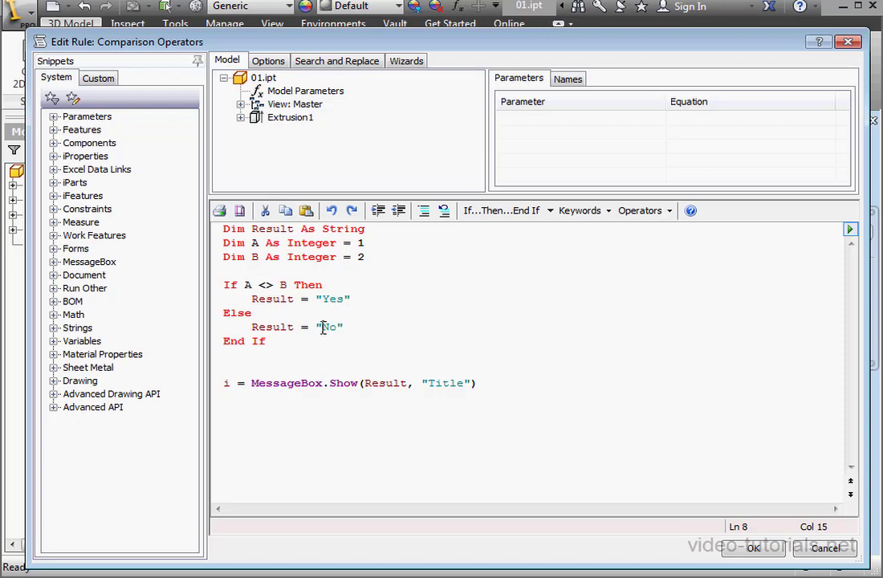
double_click(328, 327)
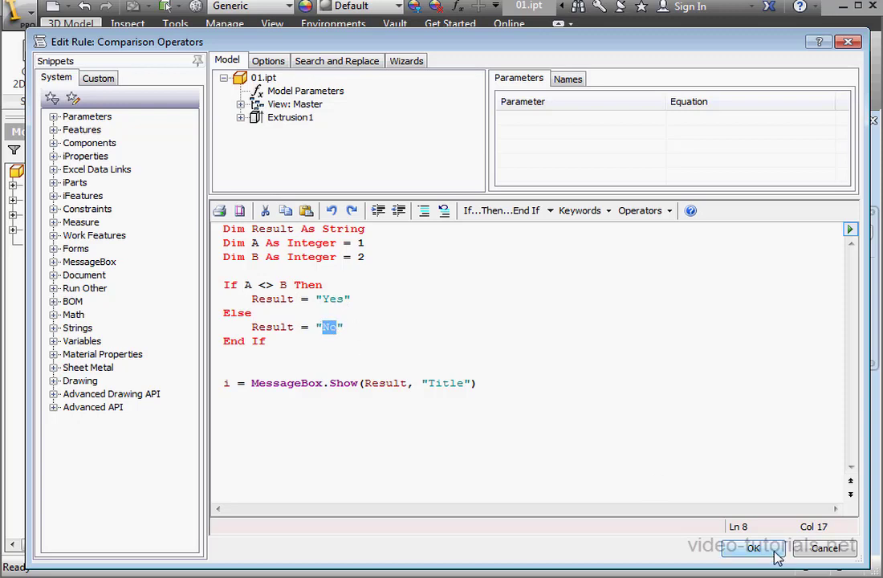
Step: Save the A <> B rule with OK and reopen Comparison Operators
left_click(752, 549)
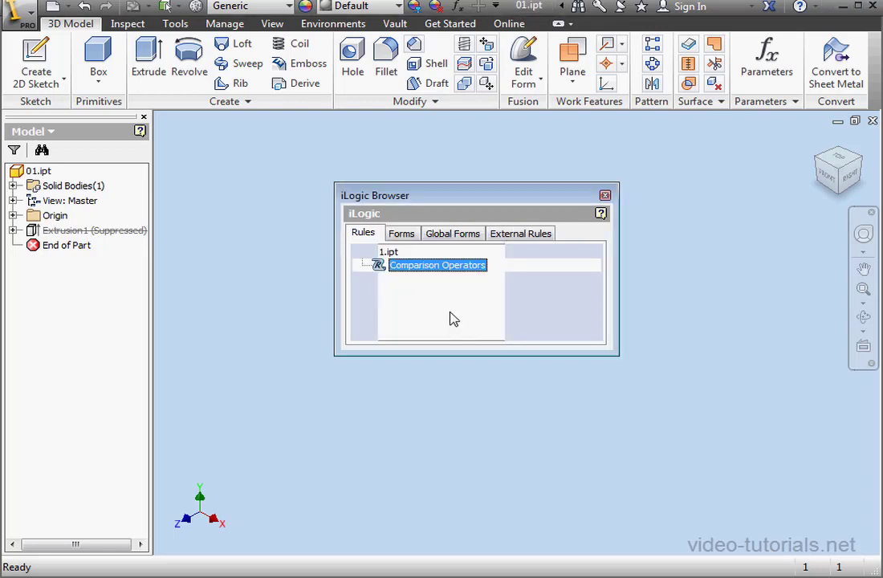
double_click(437, 265)
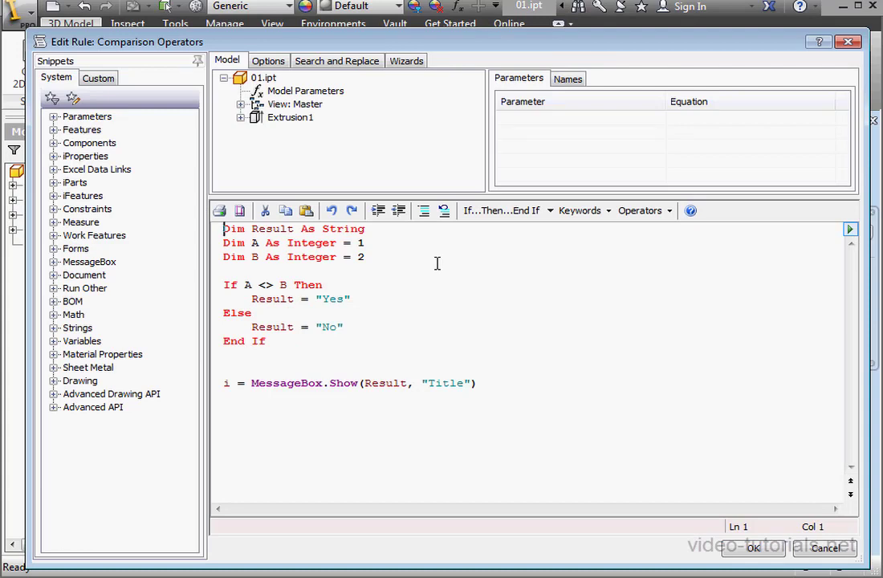
mouse_move(430, 266)
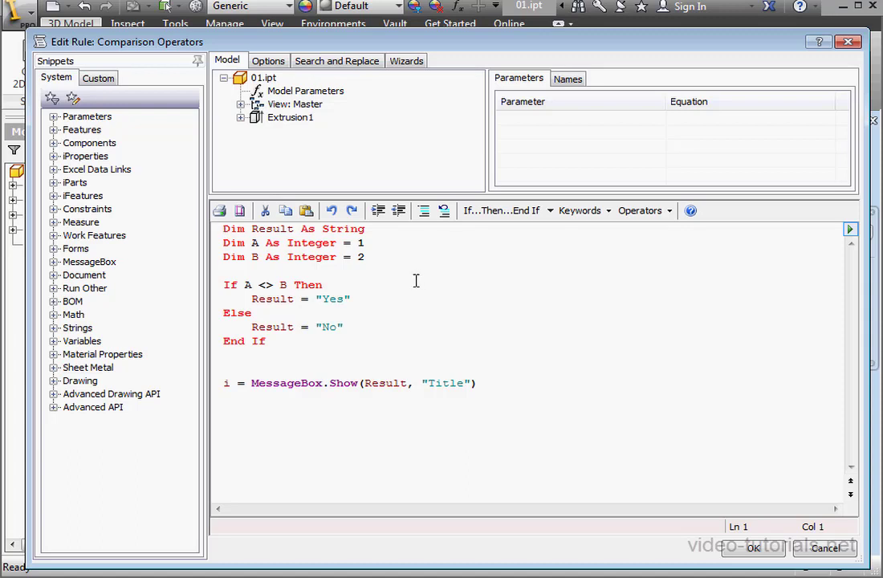
mouse_move(421, 280)
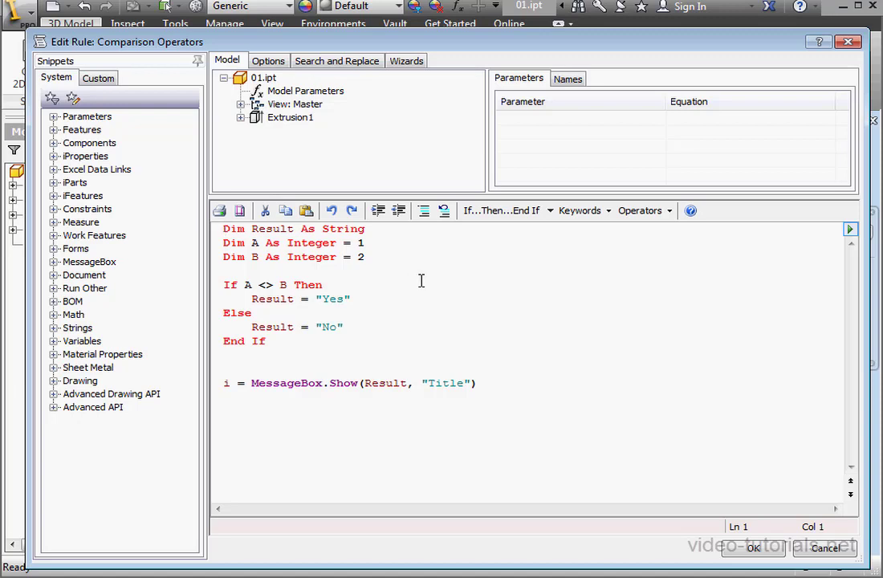
mouse_move(375, 248)
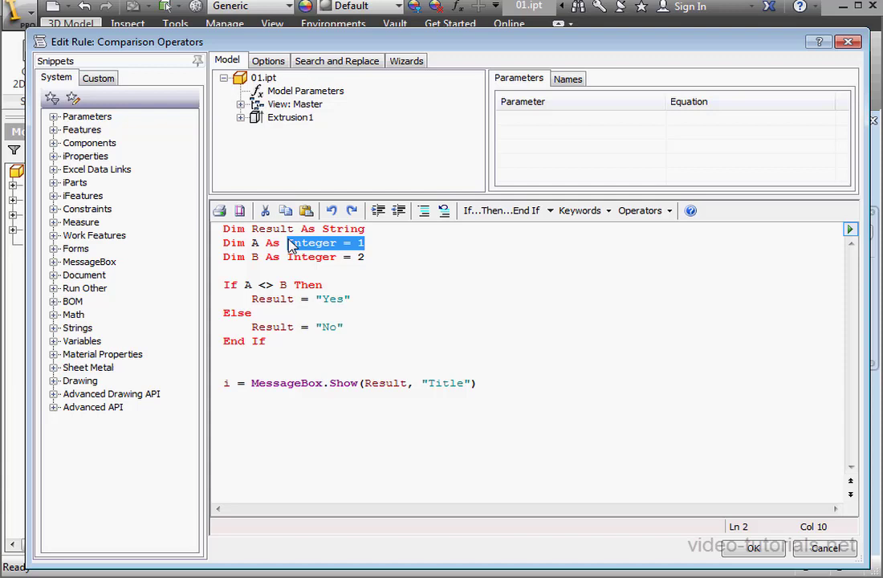
Step: Declare A and B as String "text", test A = B, and run the rule
type("tr")
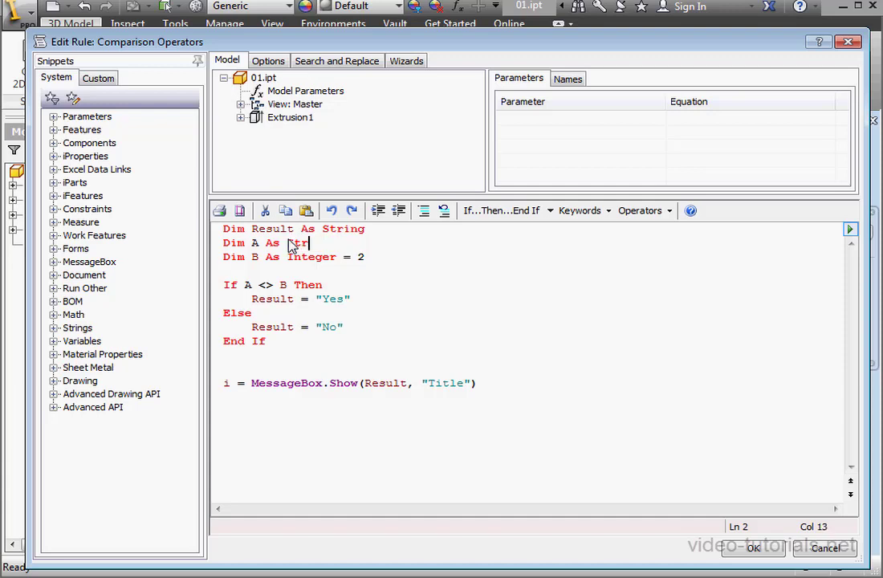
type("ing")
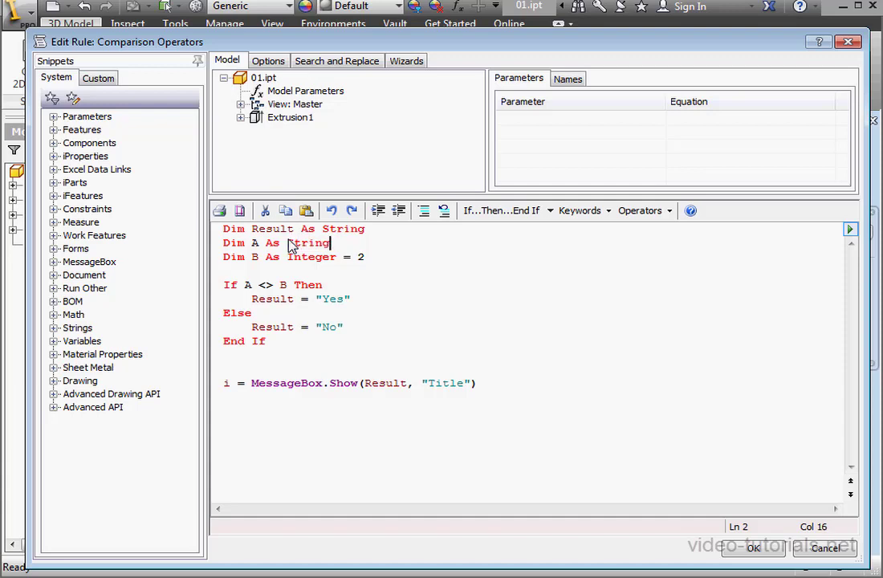
type("=")
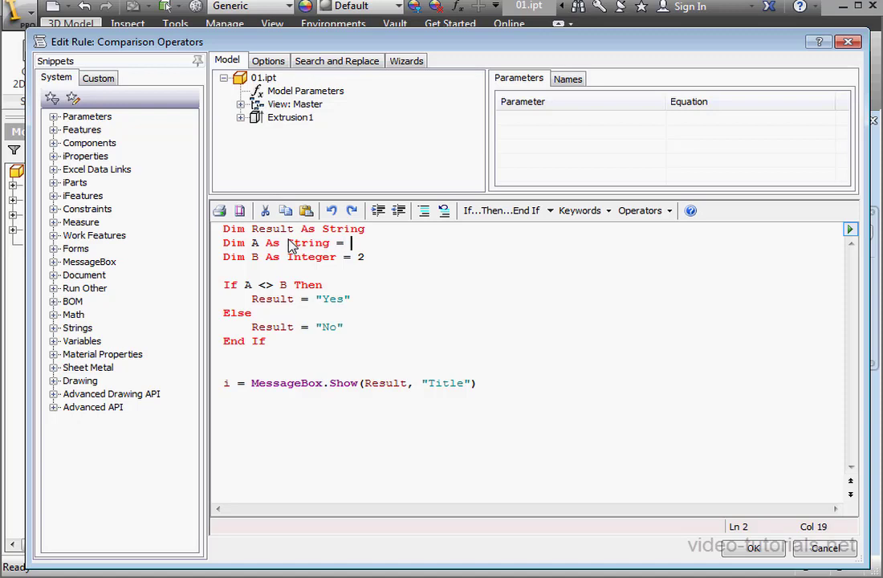
type("\"")
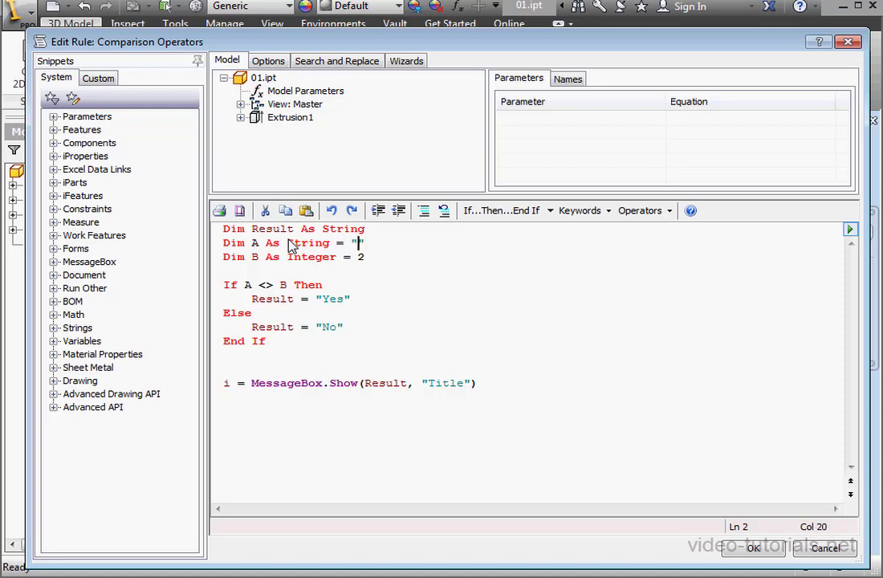
type("text")
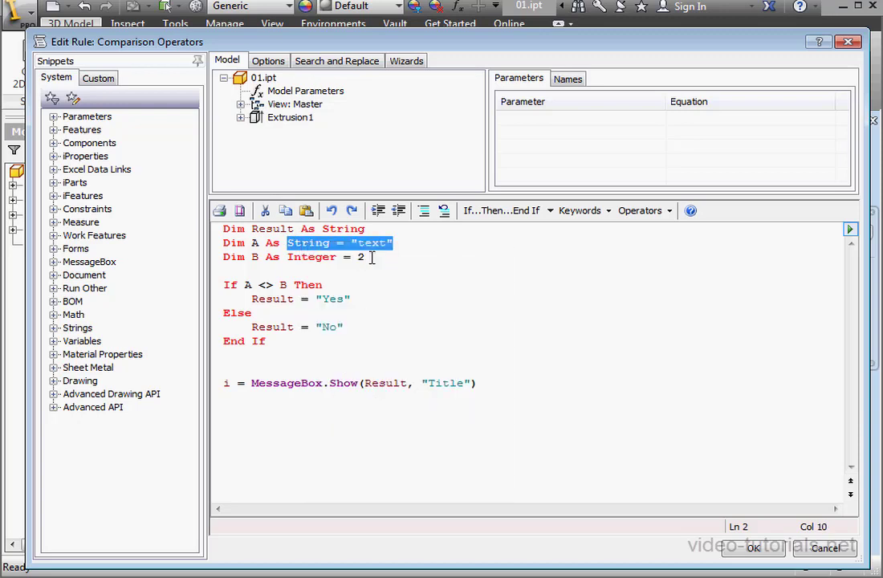
right_click(289, 256)
type("=")
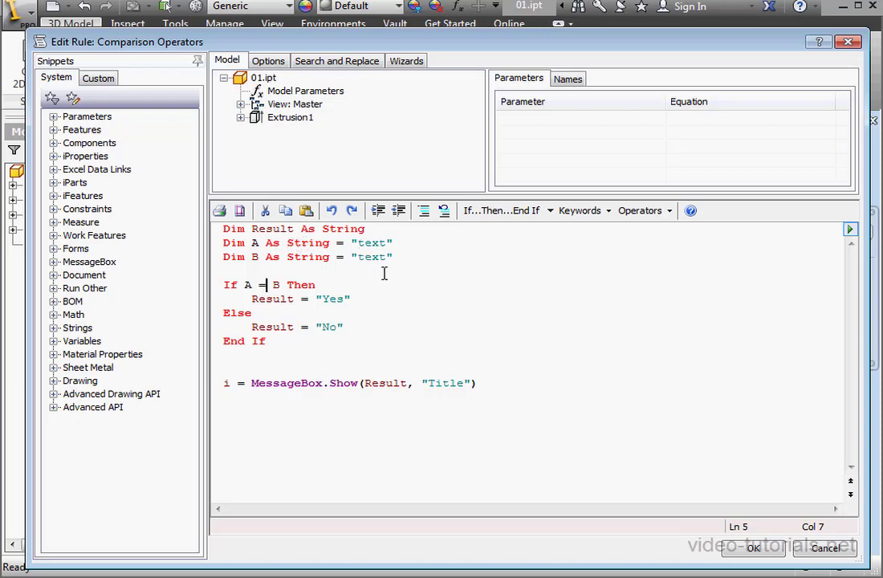
left_click(752, 548)
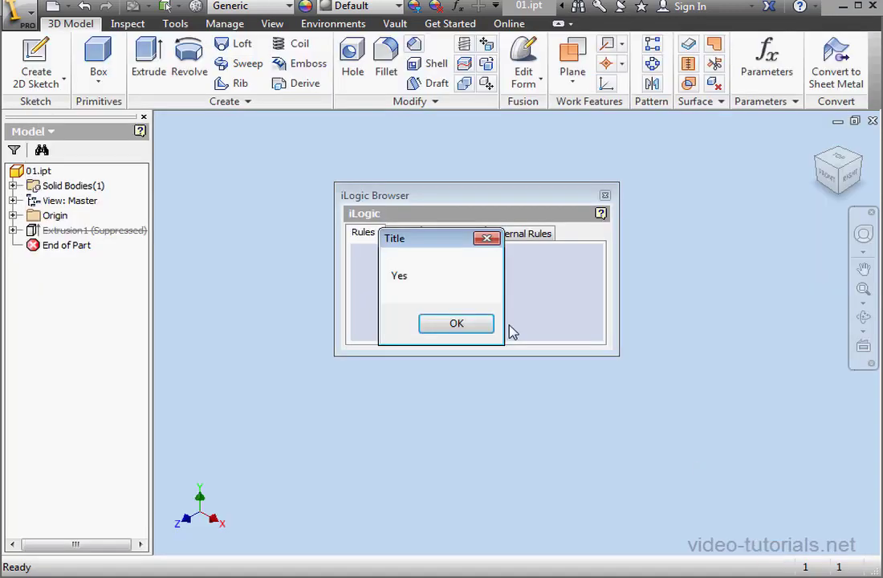
mouse_move(456, 322)
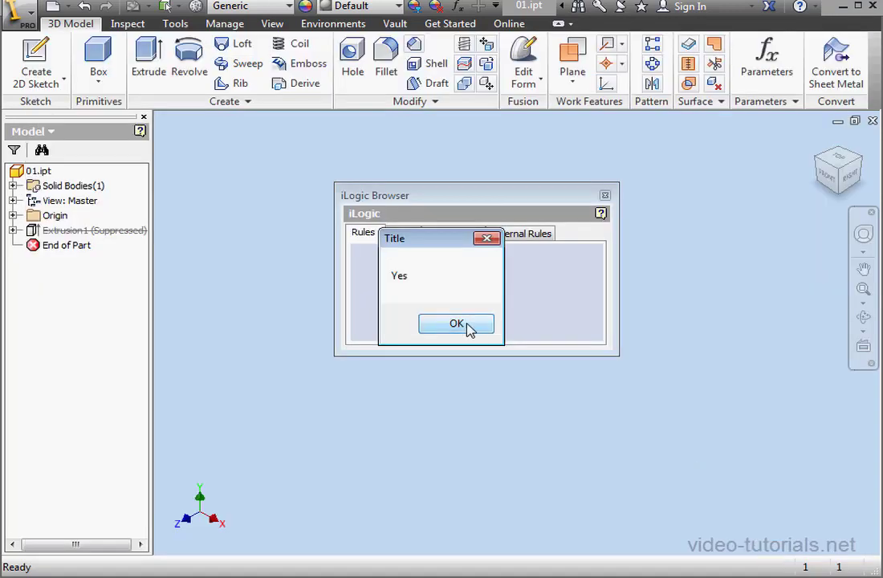
Step: Dismiss the Yes message, change B to "TEXT", save, and reopen the rule
left_click(456, 323)
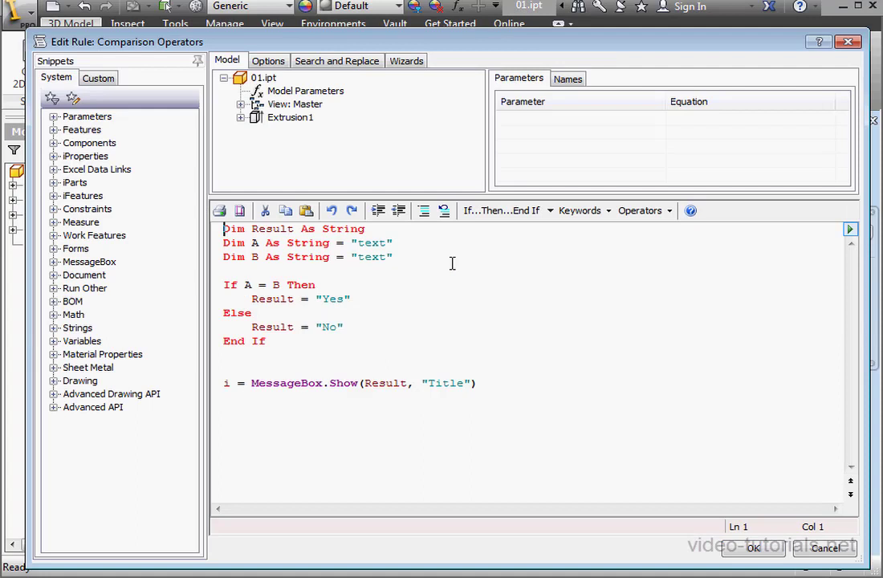
double_click(377, 257)
type("T")
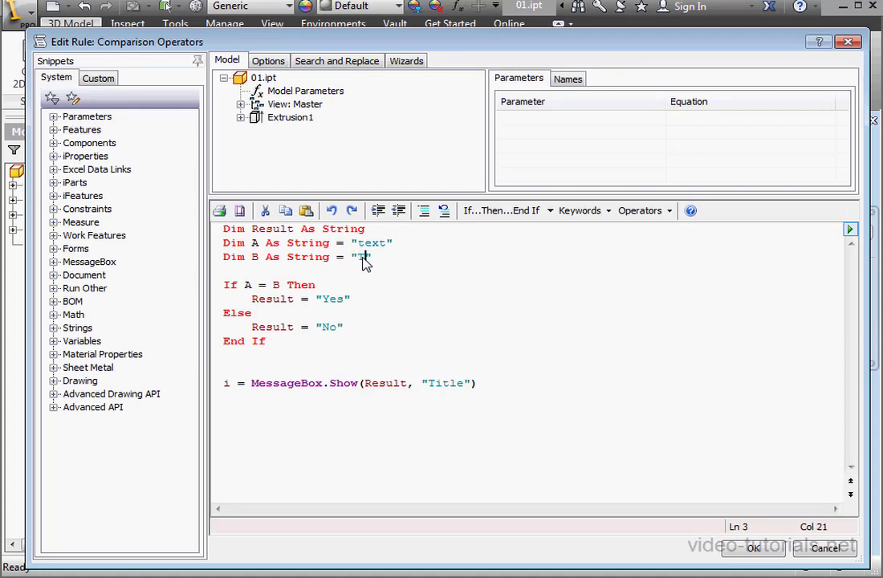
type("EXT")
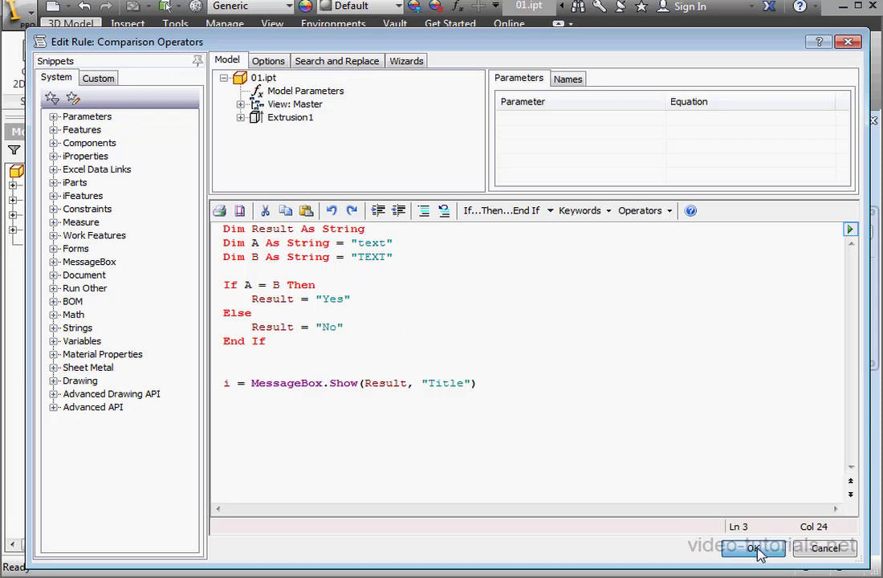
left_click(751, 548)
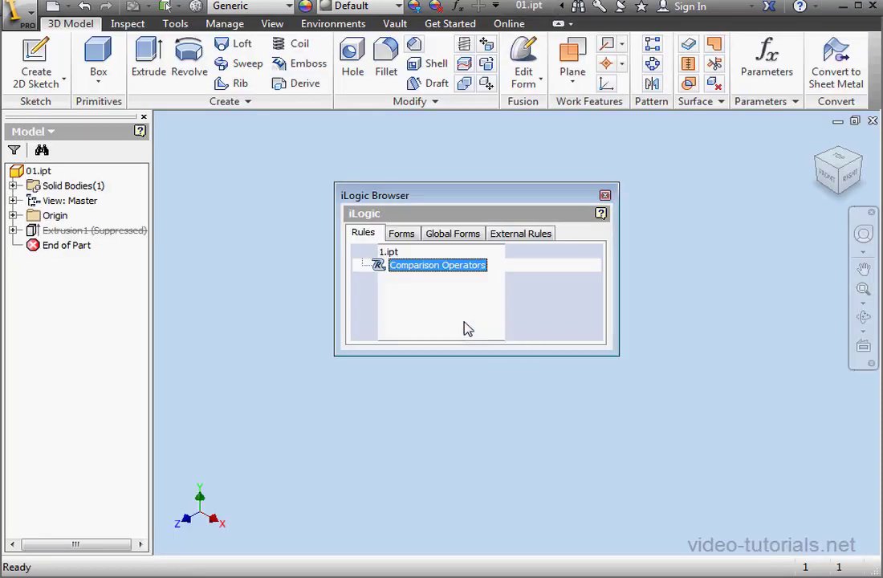
double_click(437, 265)
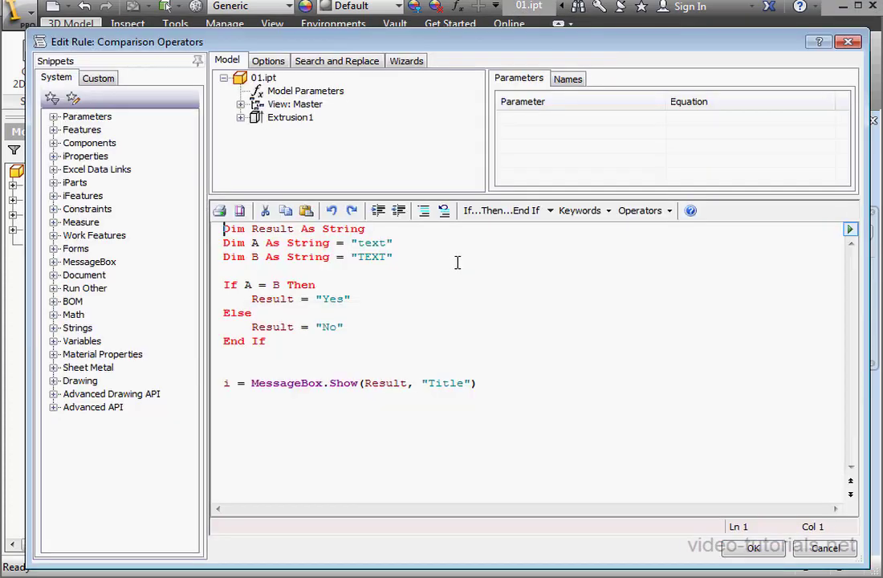
Step: Change A's value to "A" and B's value to "B"
double_click(370, 242)
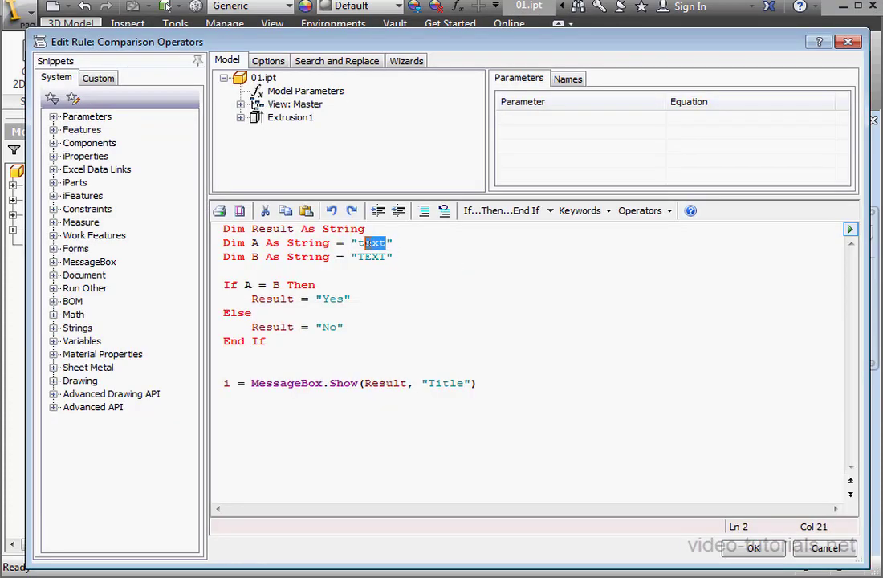
type("A")
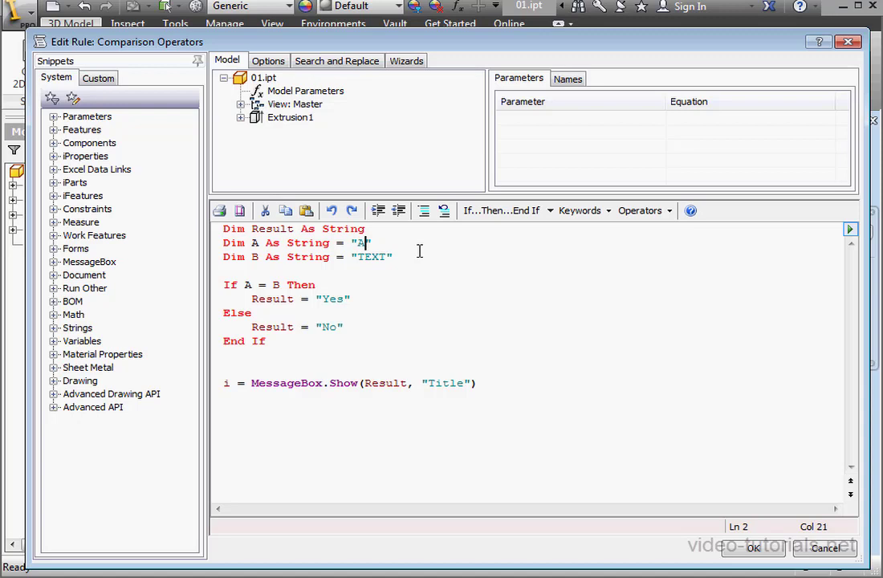
double_click(371, 257)
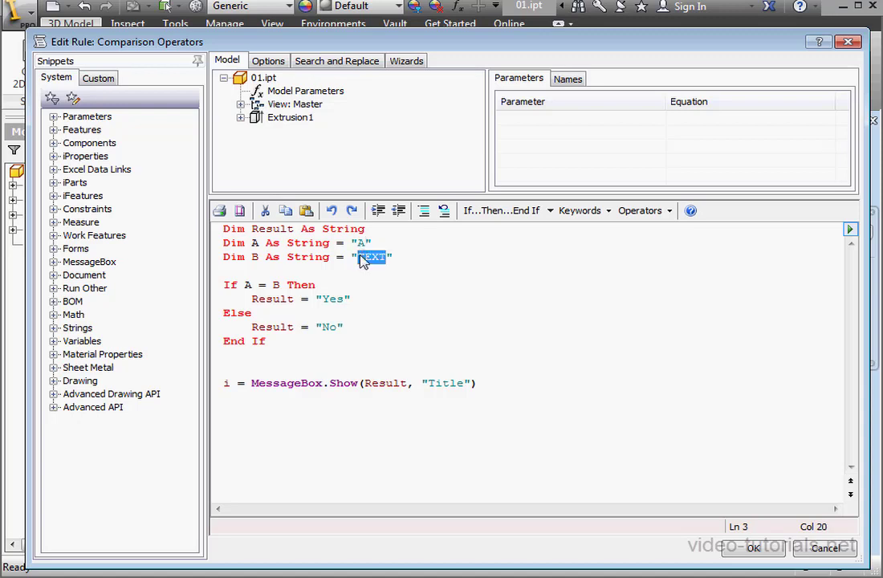
type("B")
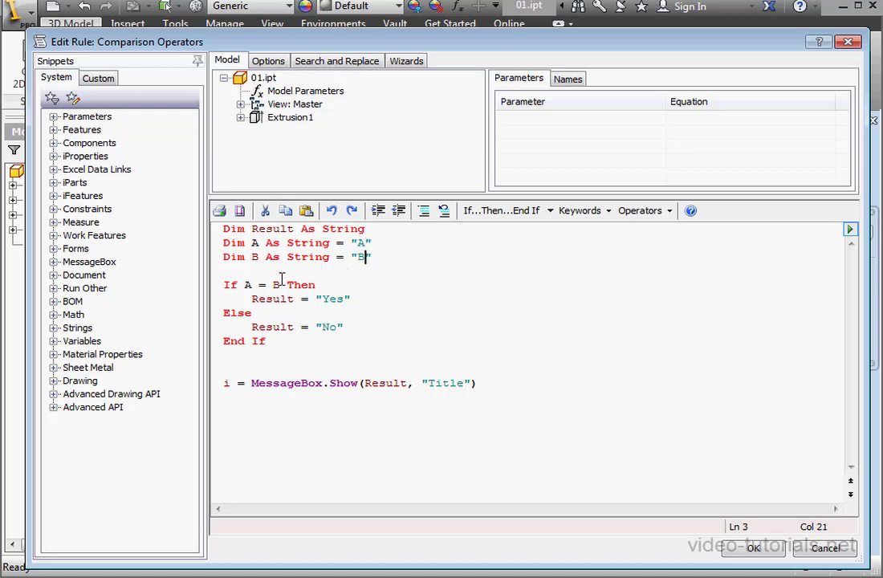
Step: Run A > B (No) and then A < B (Yes), dismissing each result
left_click(263, 284)
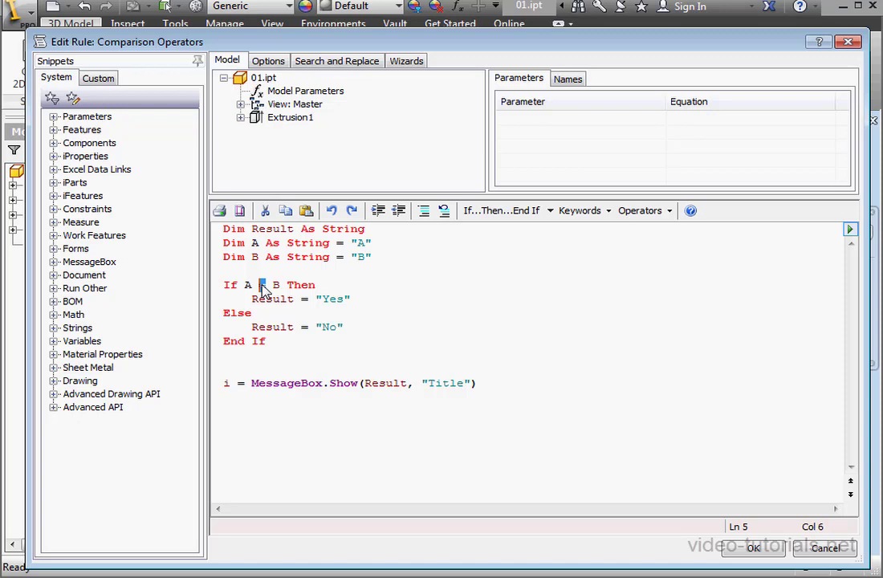
type(">")
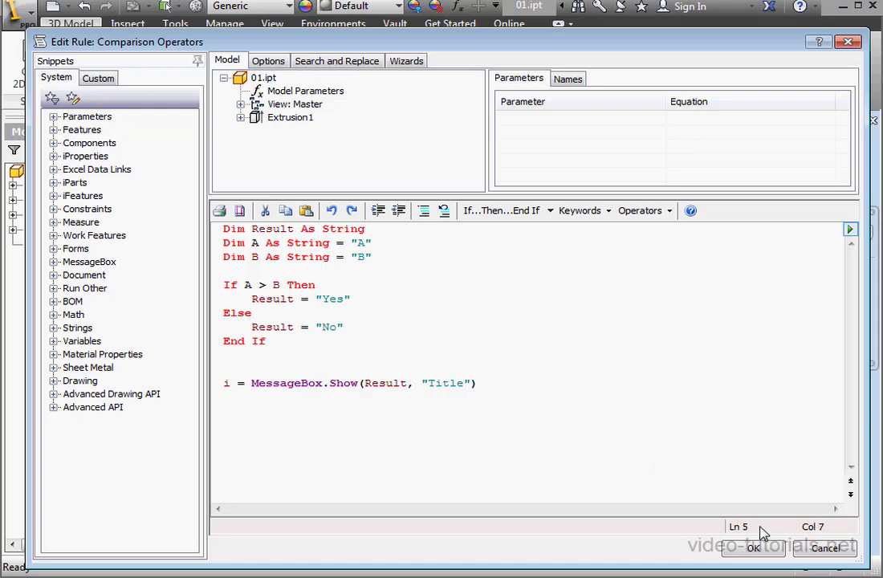
left_click(753, 548)
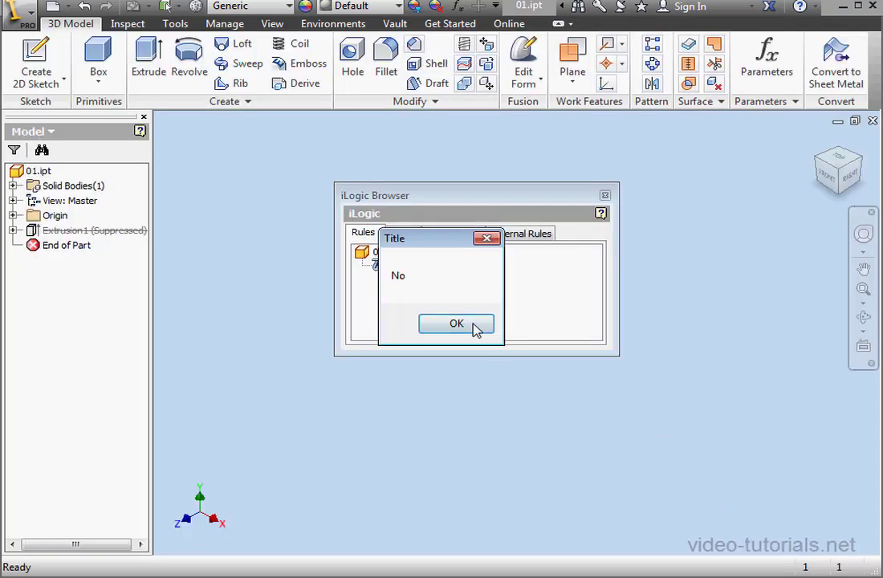
left_click(456, 323)
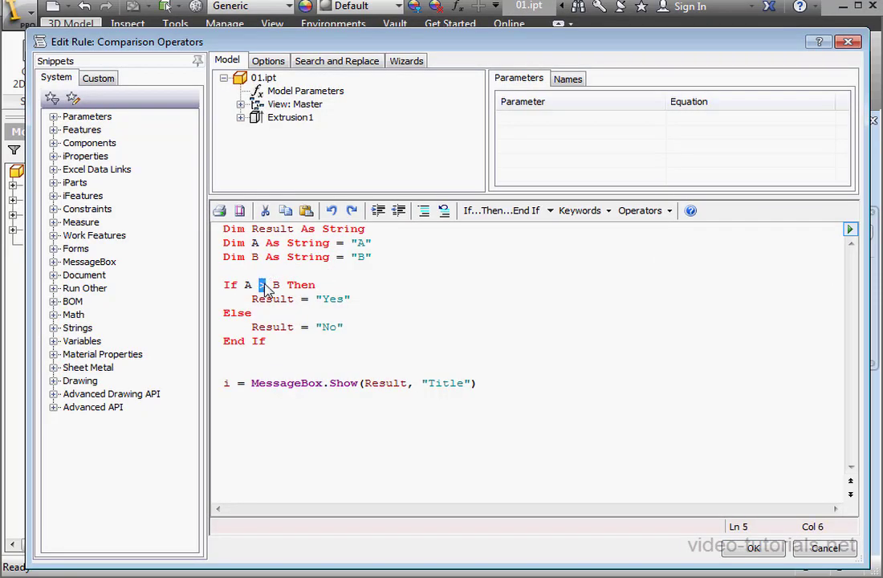
type("<")
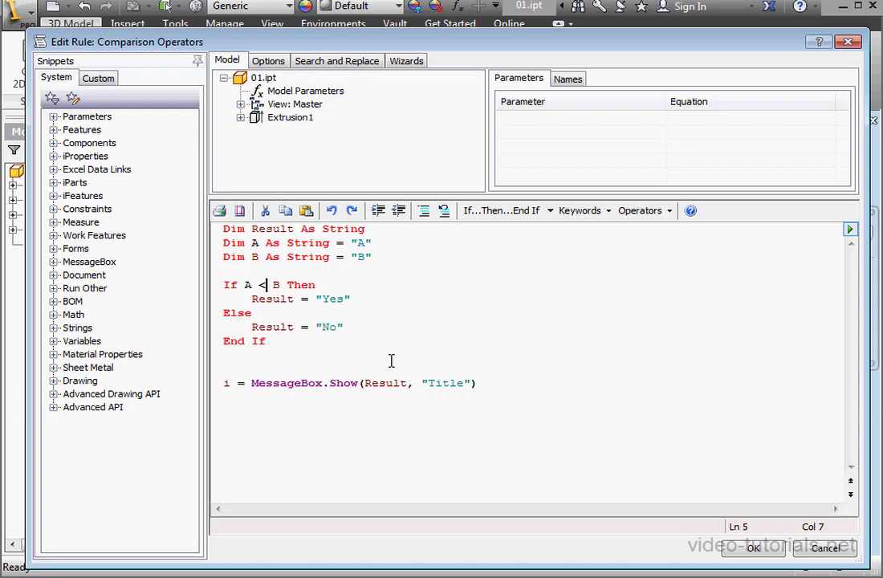
left_click(752, 547)
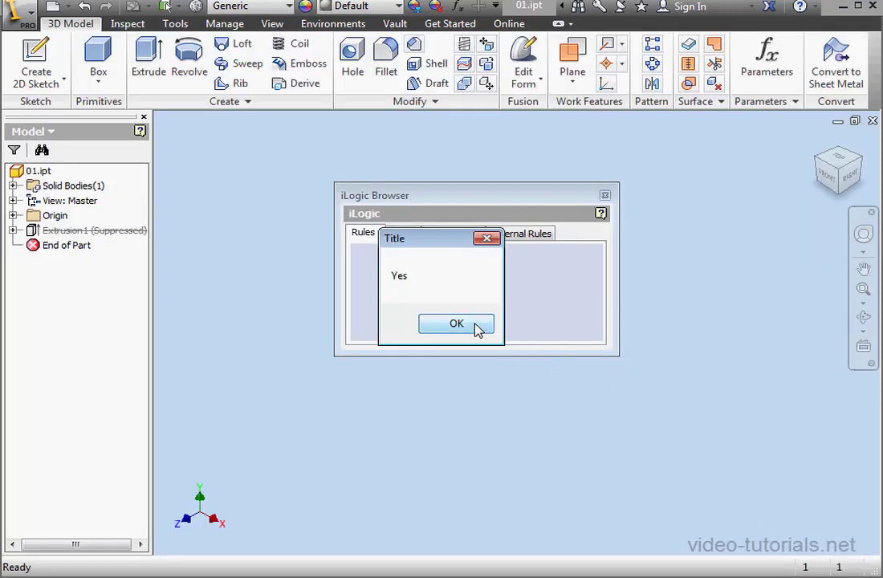
left_click(456, 323)
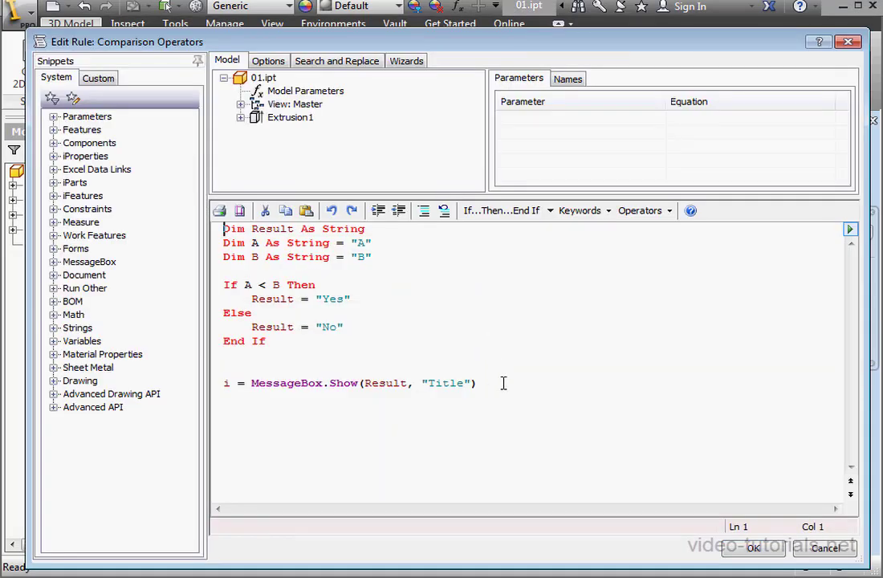